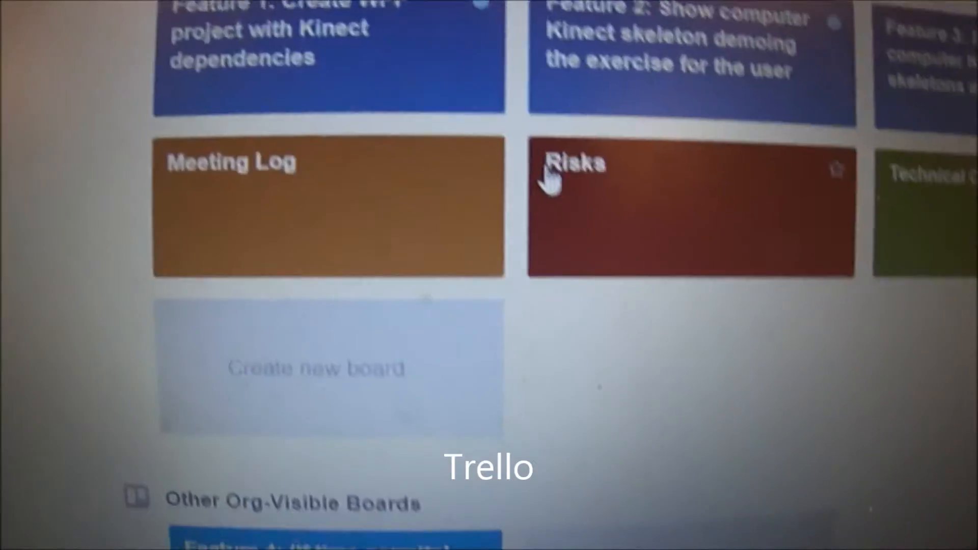
{"action": "left_click", "coordinate": [328, 206]}
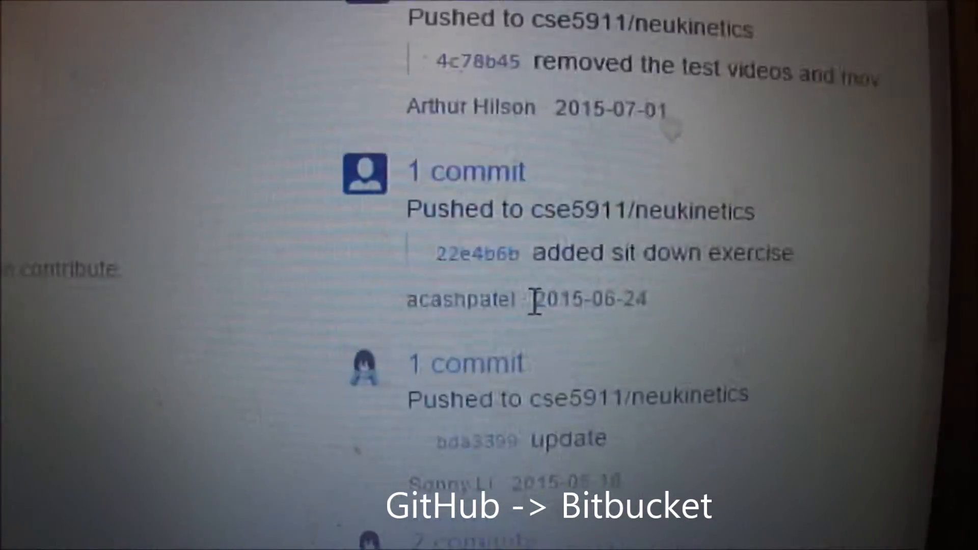
{"action": "scroll", "scroll_direction": "down", "scroll_amount": 3}
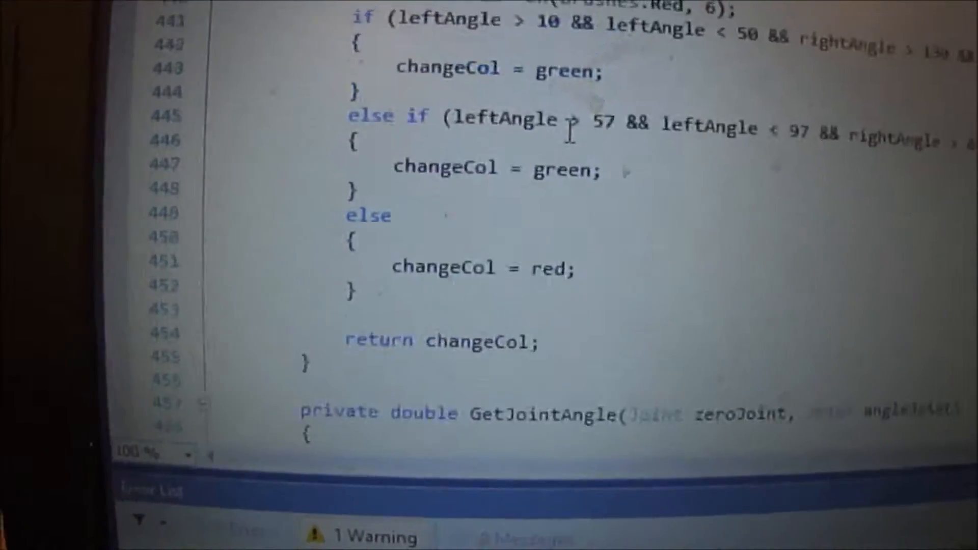
{"action": "scroll", "scroll_direction": "down", "scroll_amount": 3}
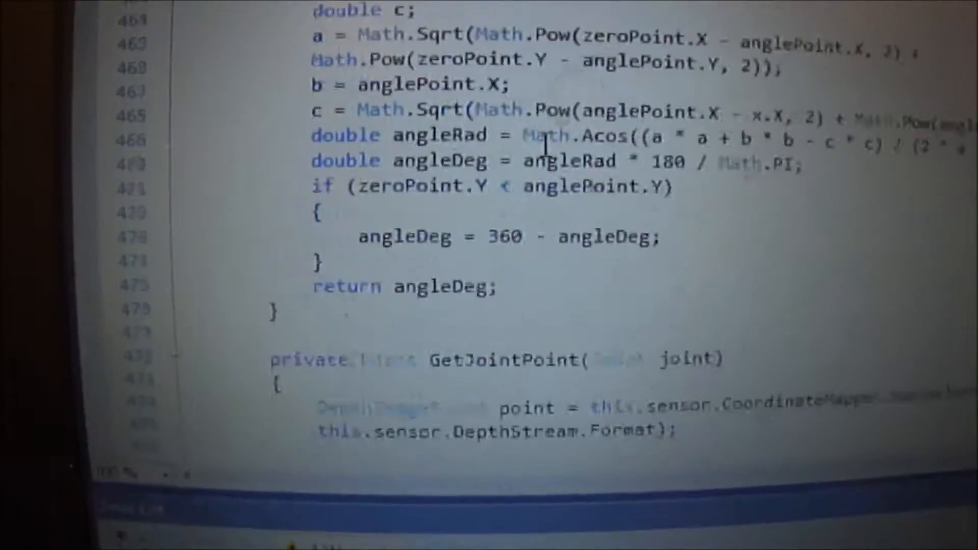
{"action": "scroll", "scroll_direction": "down", "scroll_amount": 3}
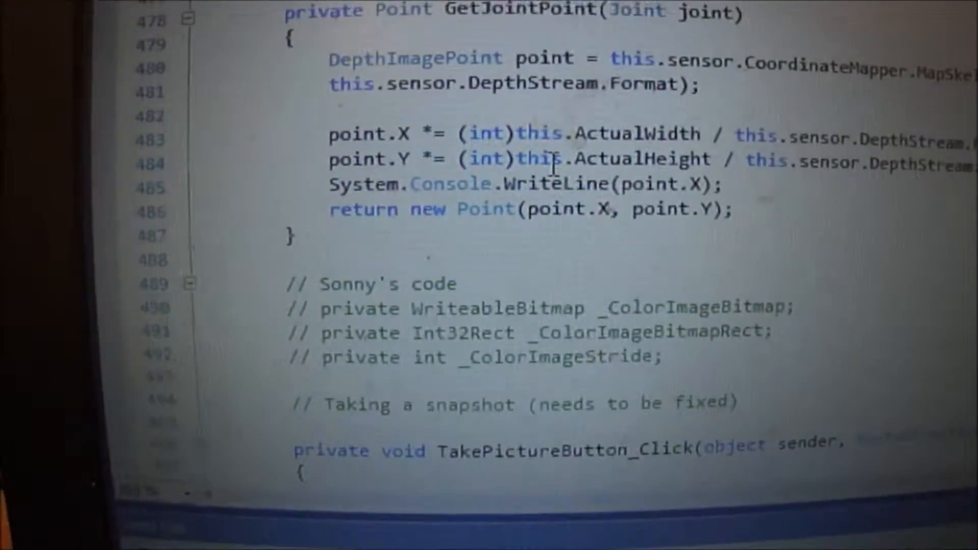